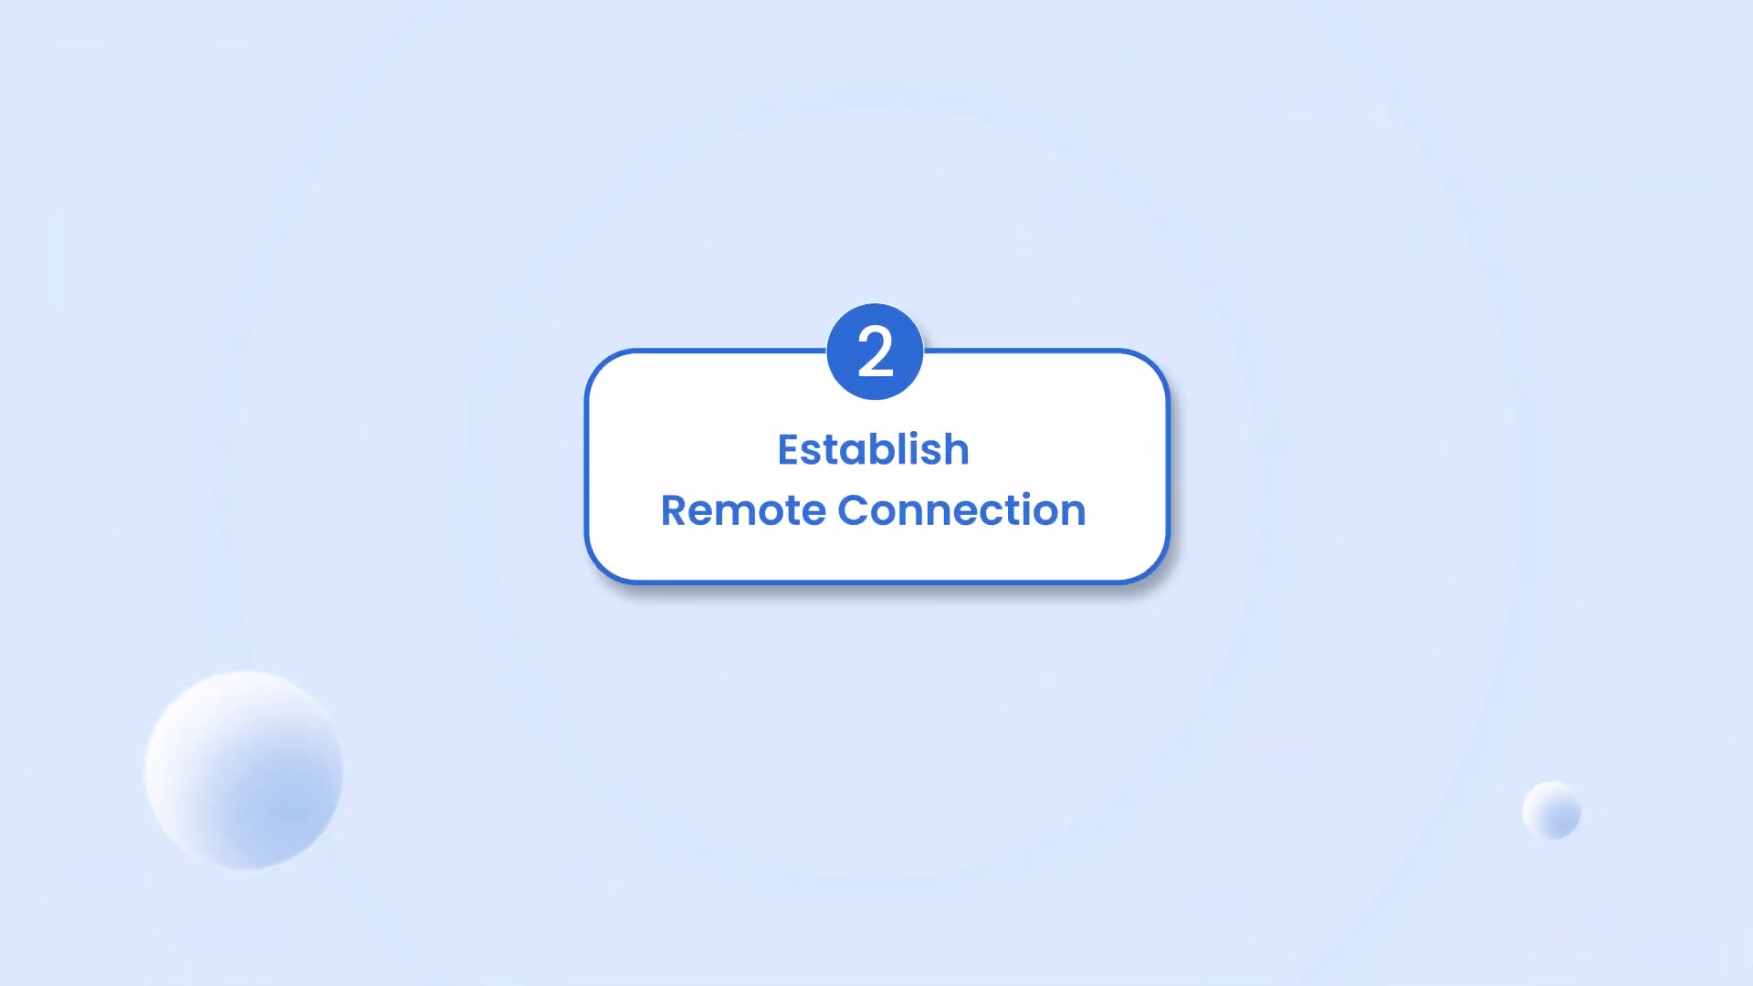
Switch to the ID Connect page for entering a partner's connection code.
left_click(522, 358)
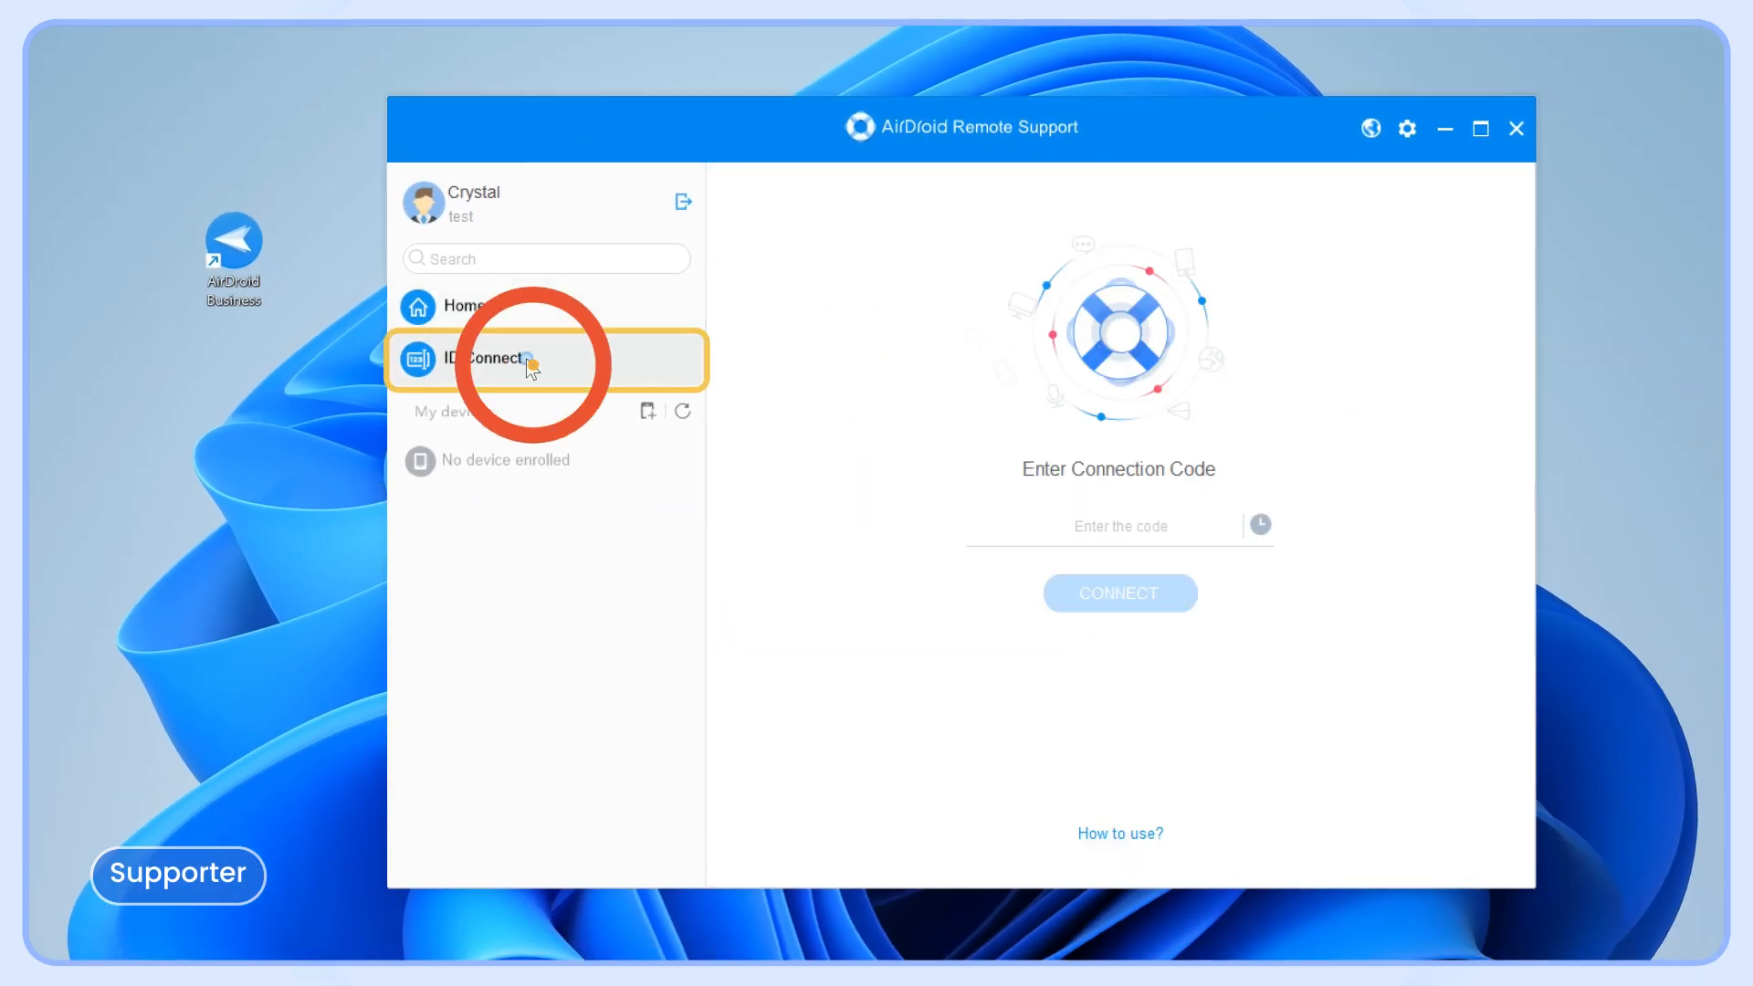
Enter connection code '74' and send a connection request to the partner PC.
type("746 633 183")
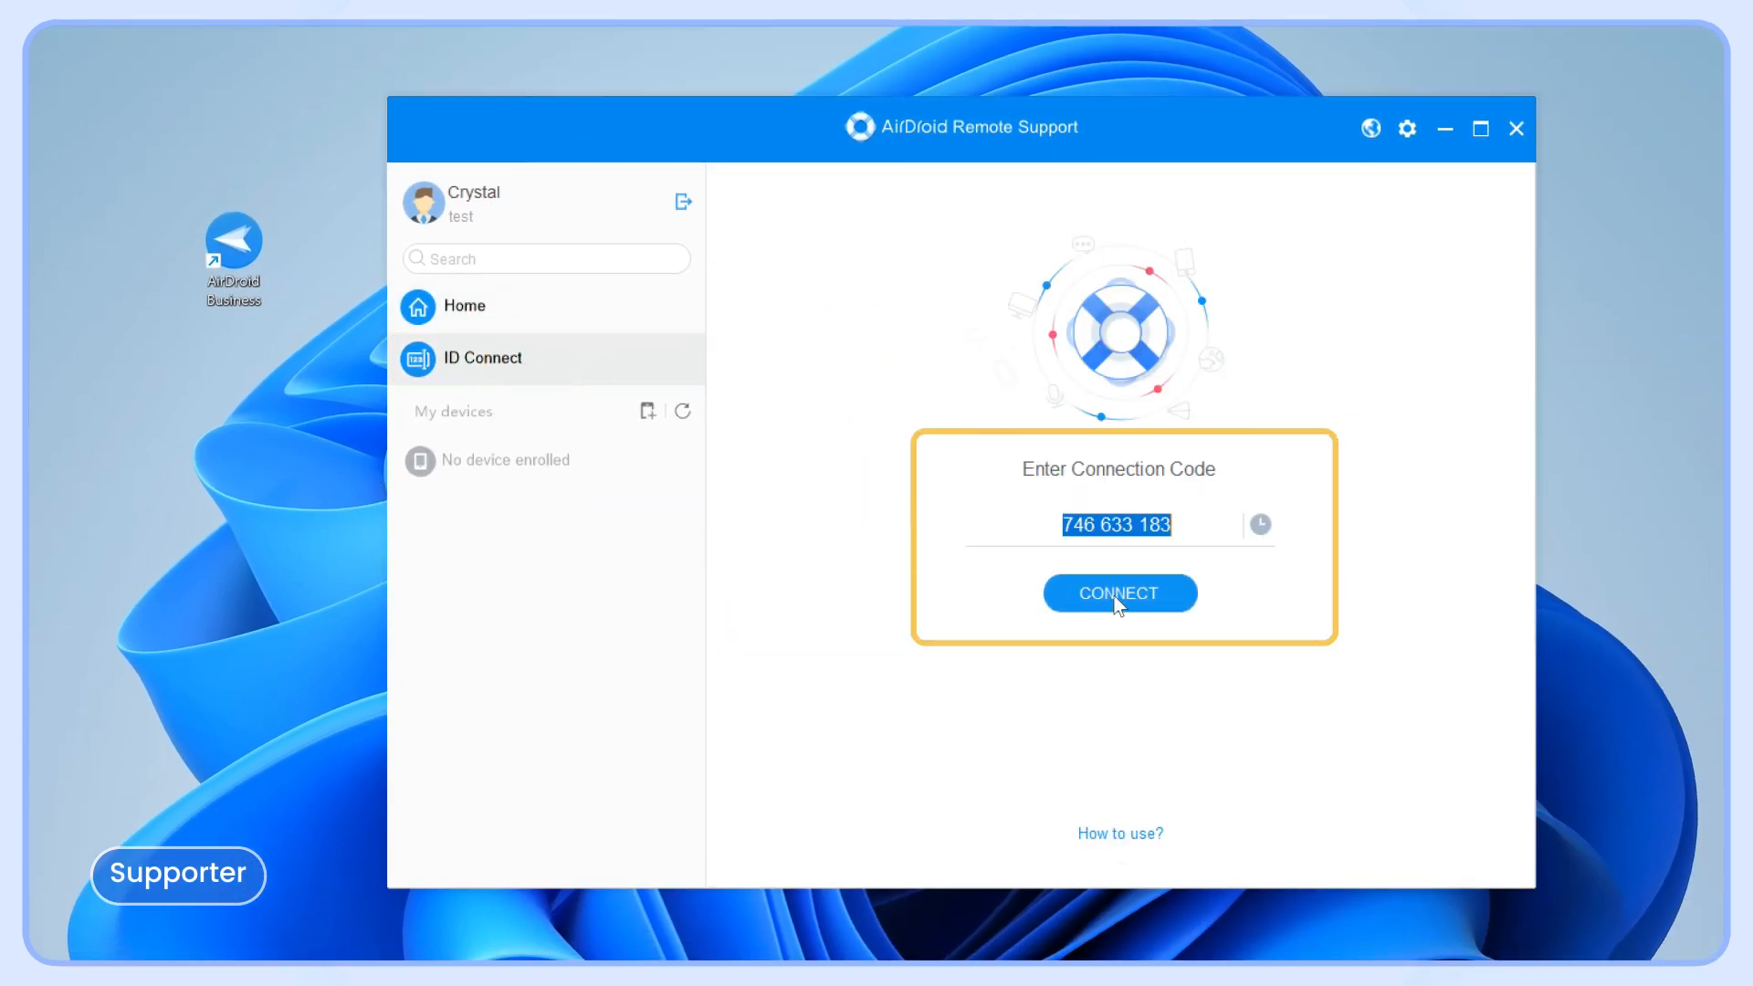
left_click(1120, 592)
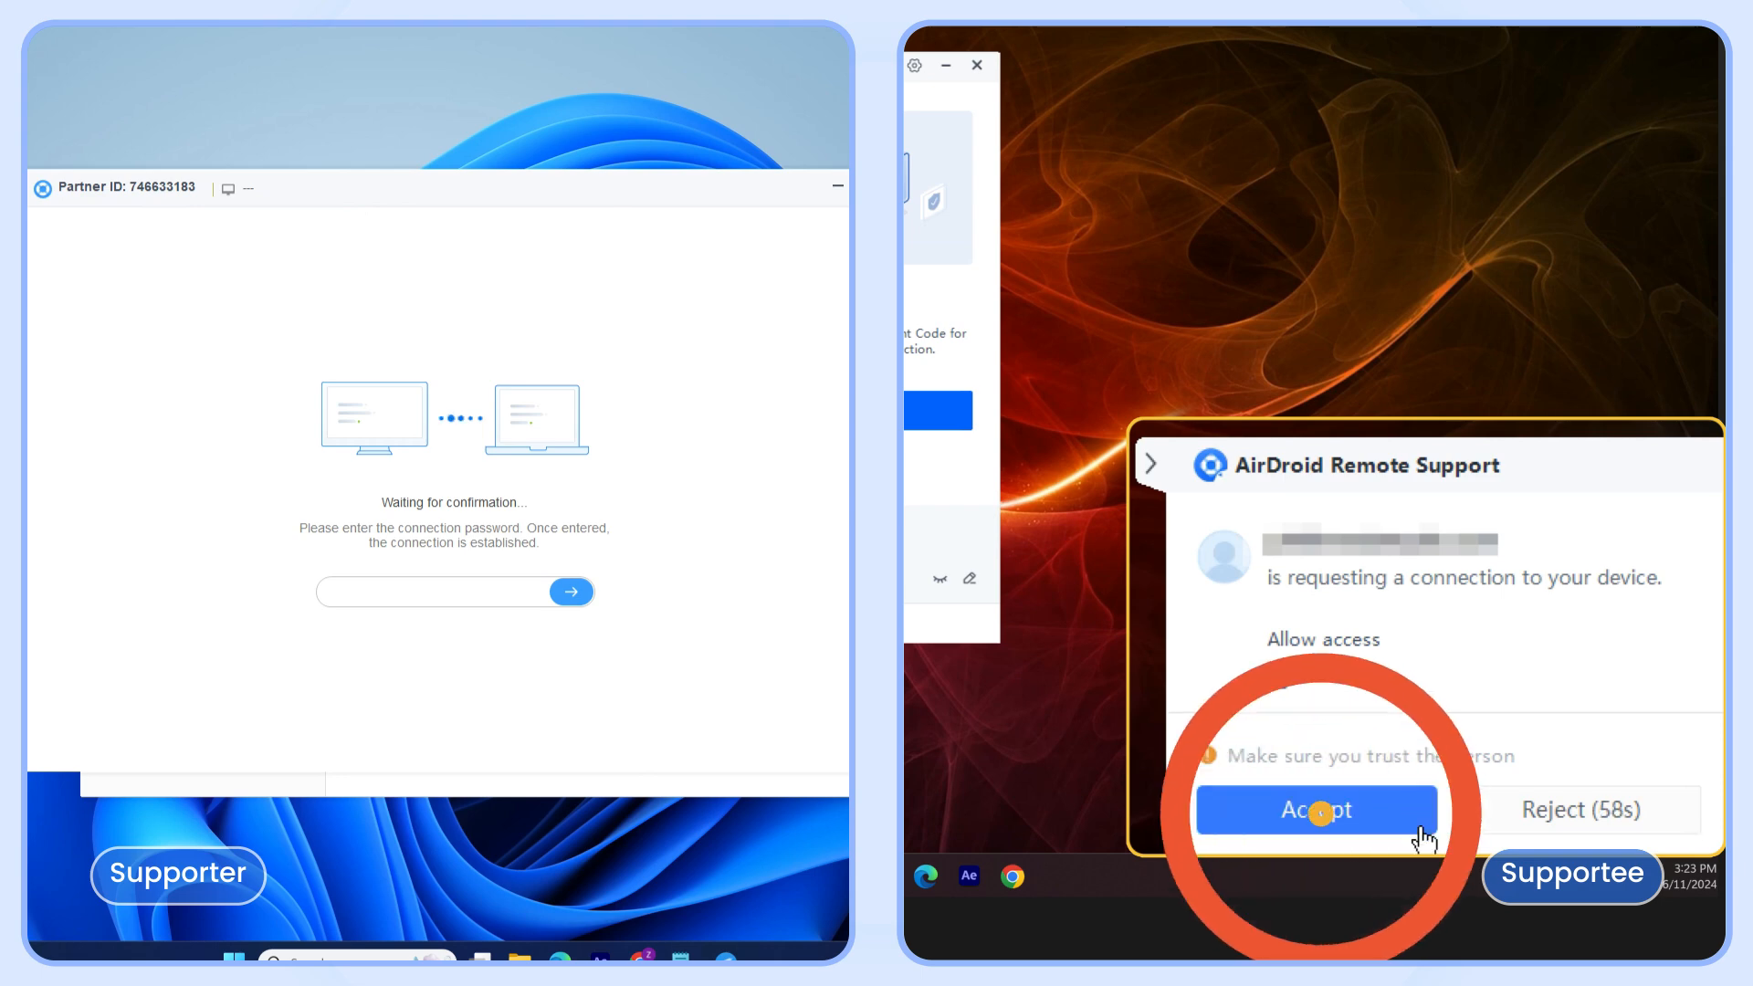
Accept the incoming request on the supportee PC to establish the remote session.
left_click(1317, 811)
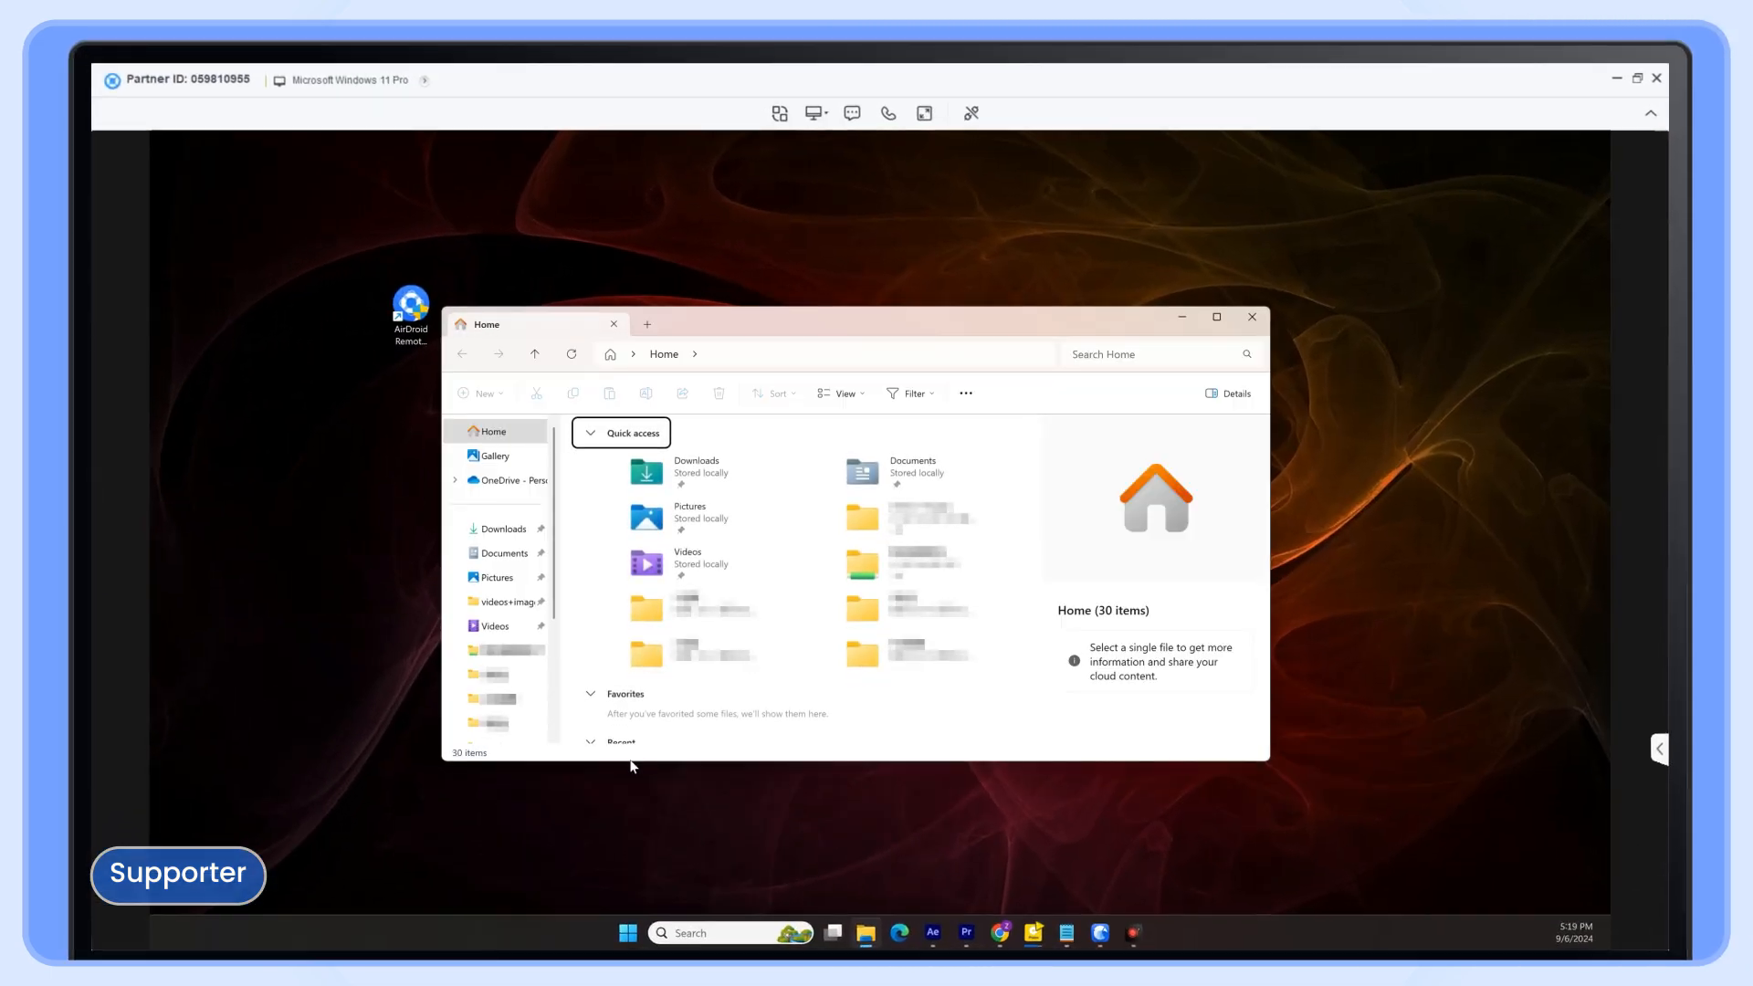
On the remote PC, navigate Settings > Apps > Default apps and browse the app list.
left_click(495, 457)
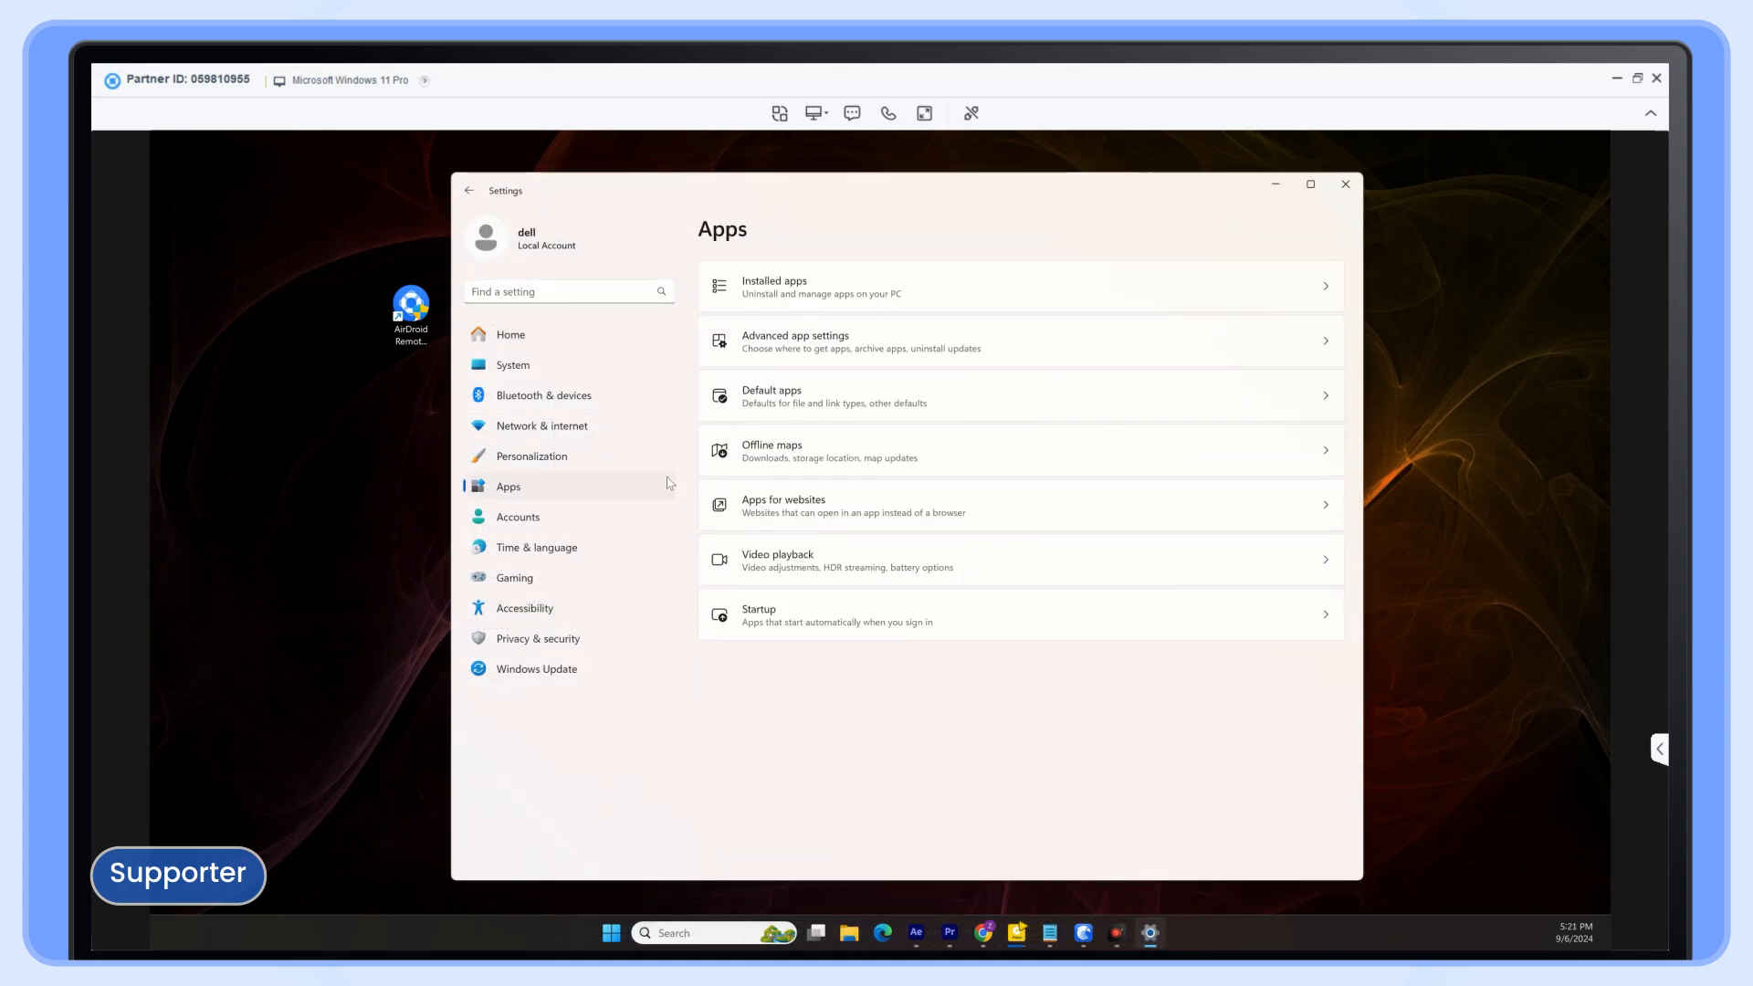
left_click(1022, 395)
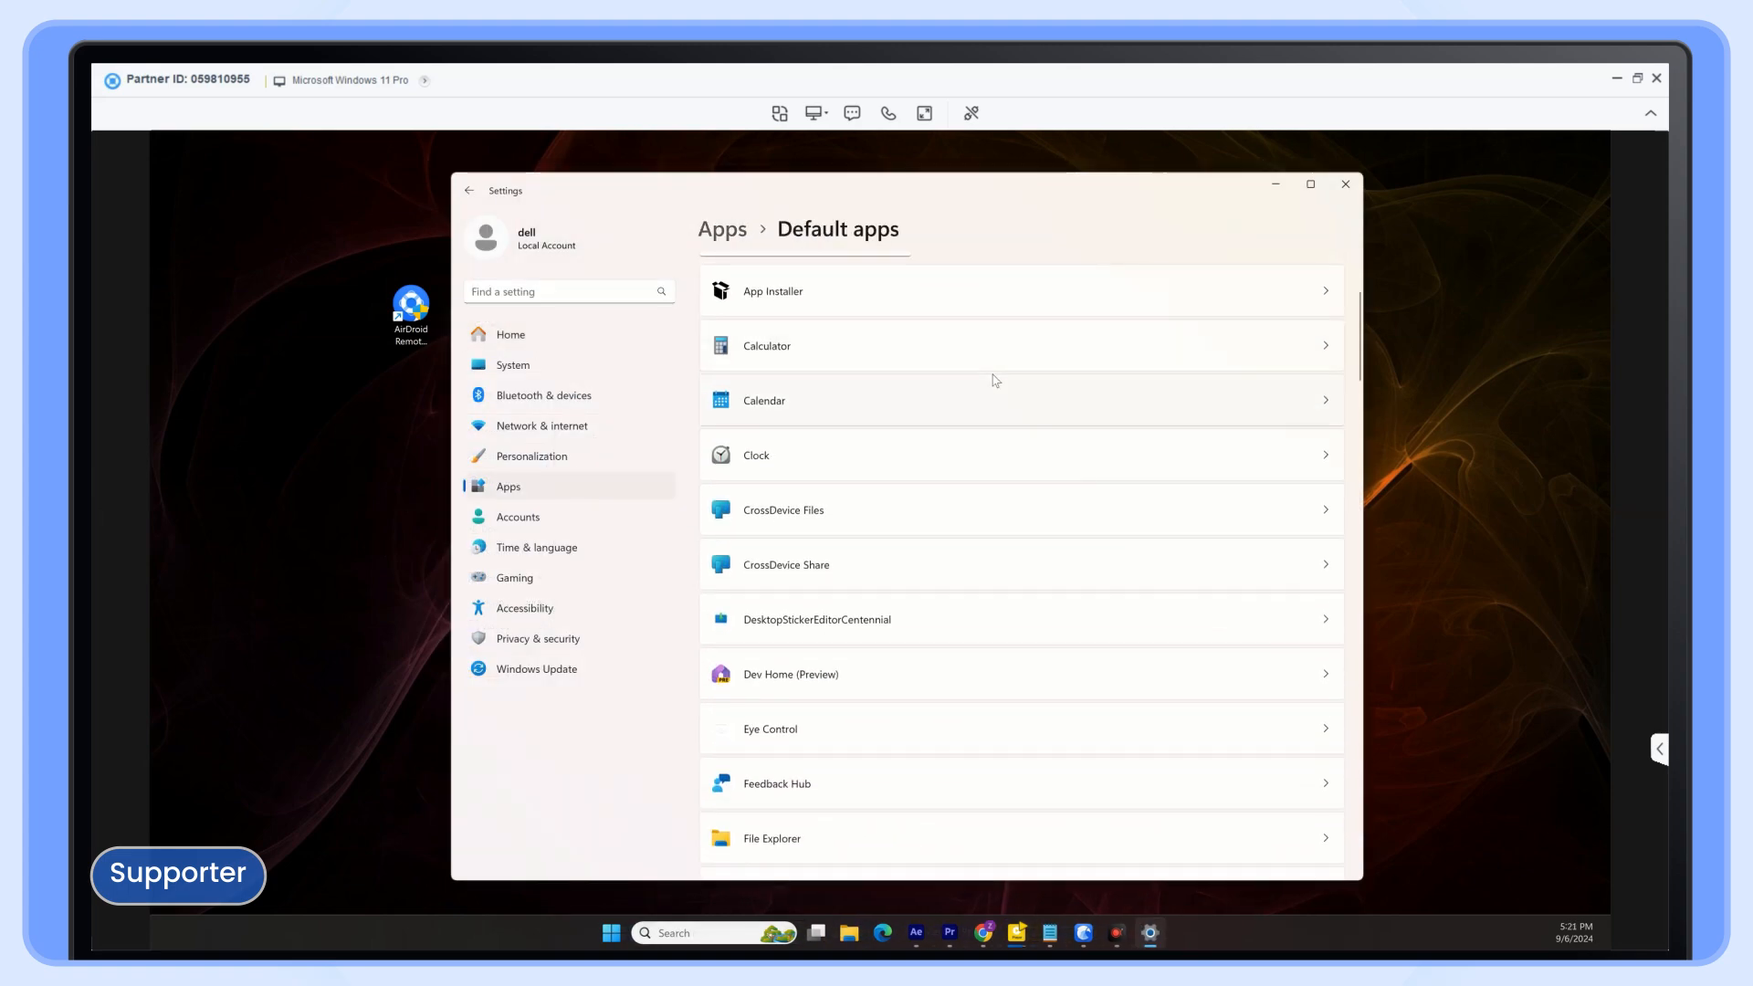
scroll("down", 3)
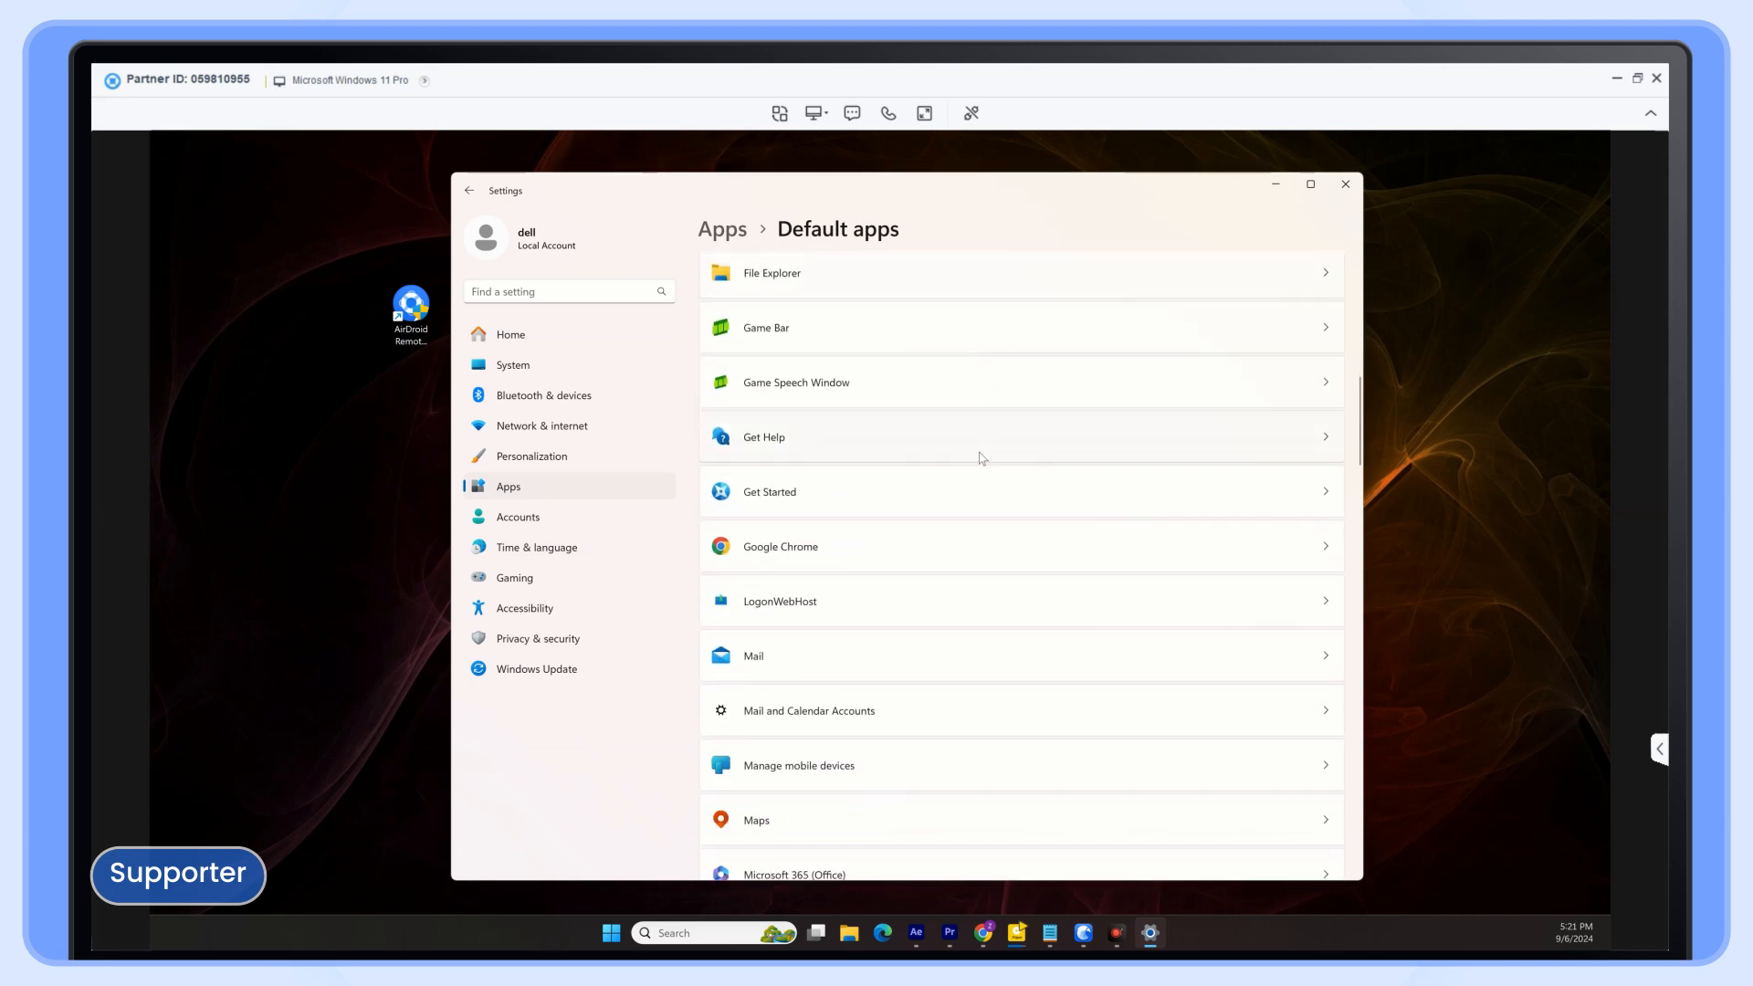
scroll("down", 3)
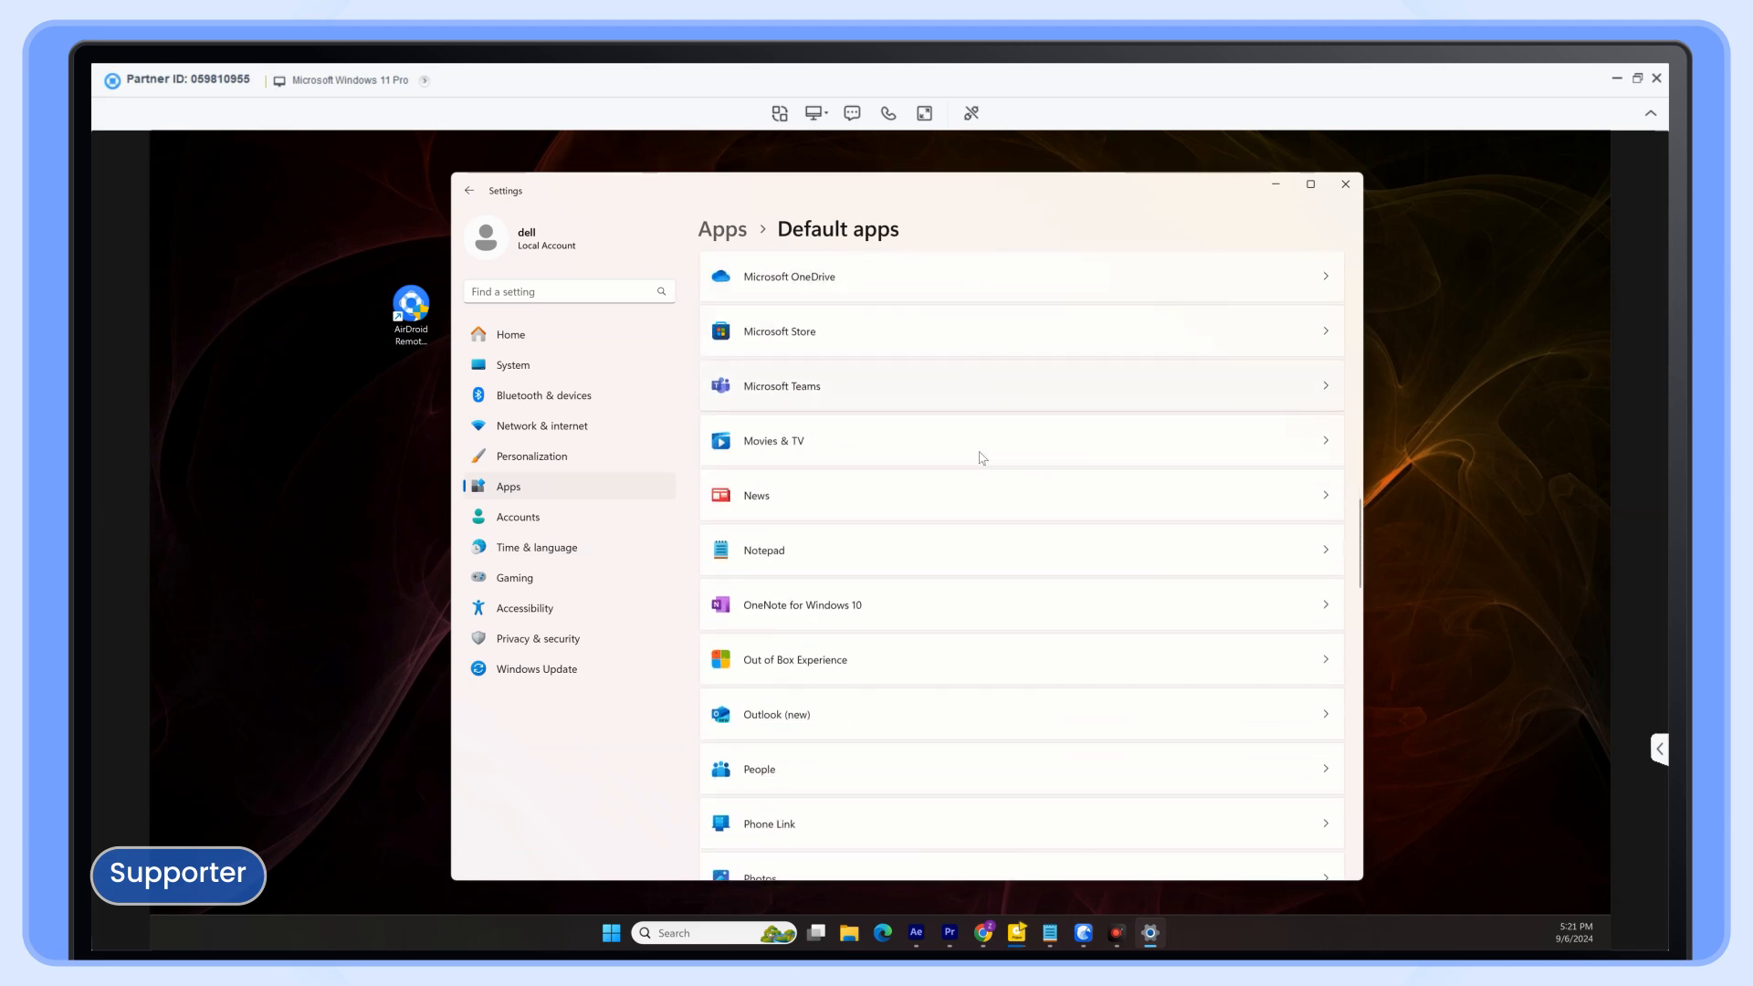